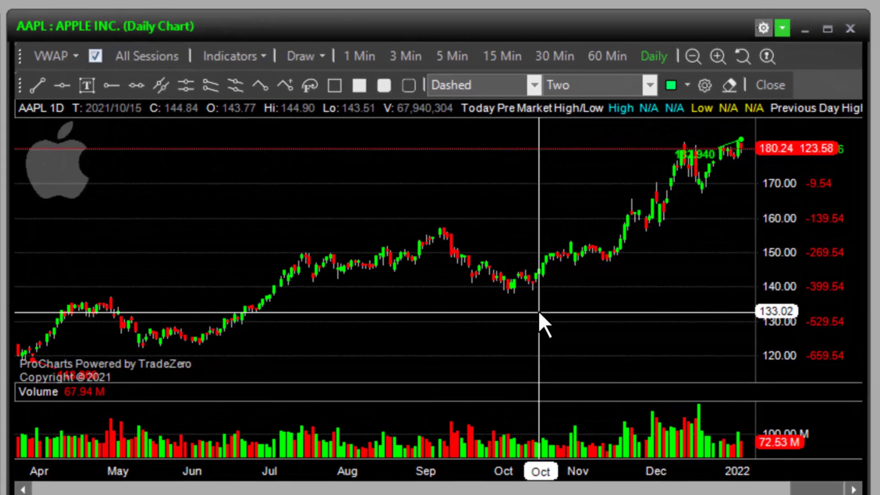
{"action": "mouse_move", "coordinate": [262, 227]}
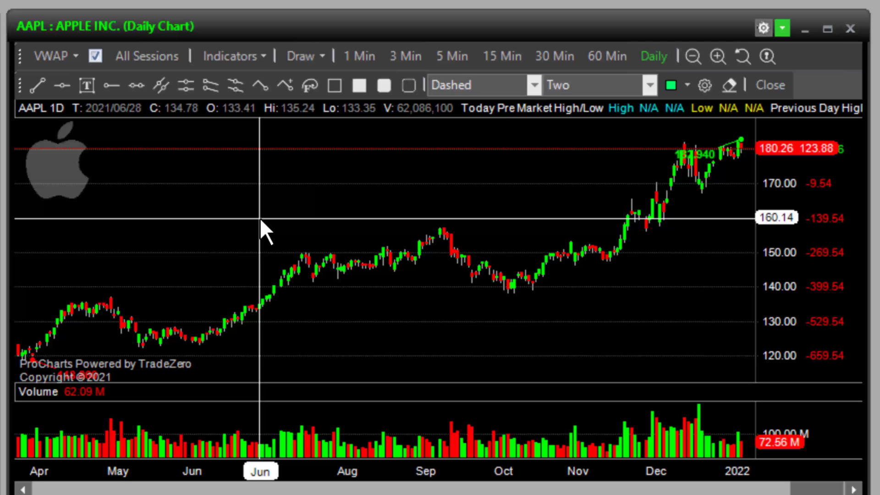
{"action": "mouse_move", "coordinate": [187, 232]}
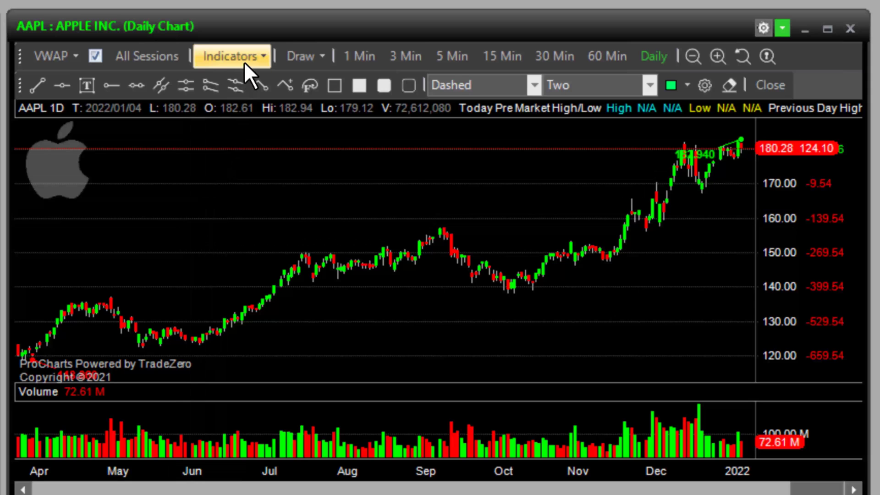
Step: Load GM into the chart window to view its daily Fibonacci levels
{"action": "left_click", "coordinate": [232, 56]}
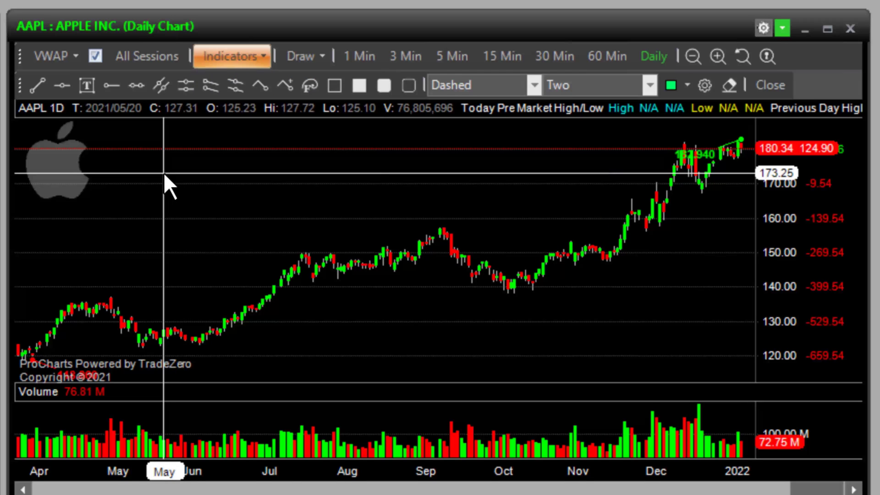
{"action": "mouse_move", "coordinate": [387, 342]}
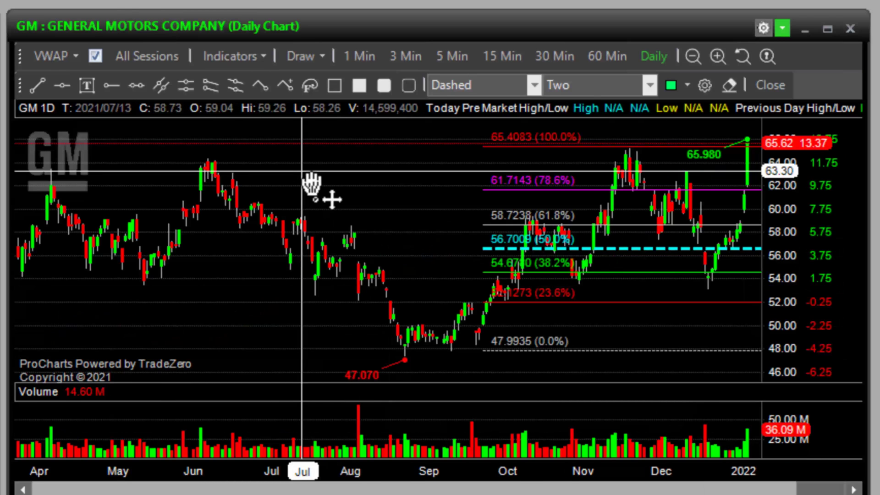
{"action": "mouse_move", "coordinate": [606, 328]}
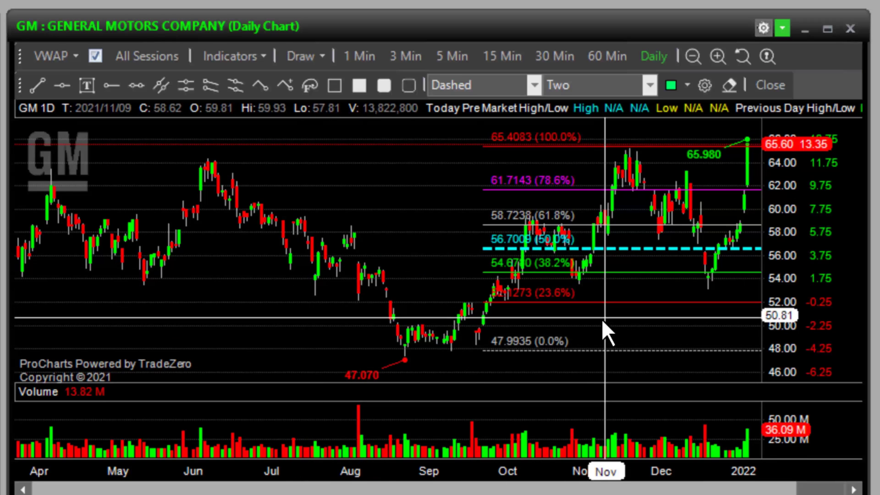
{"action": "mouse_move", "coordinate": [604, 322]}
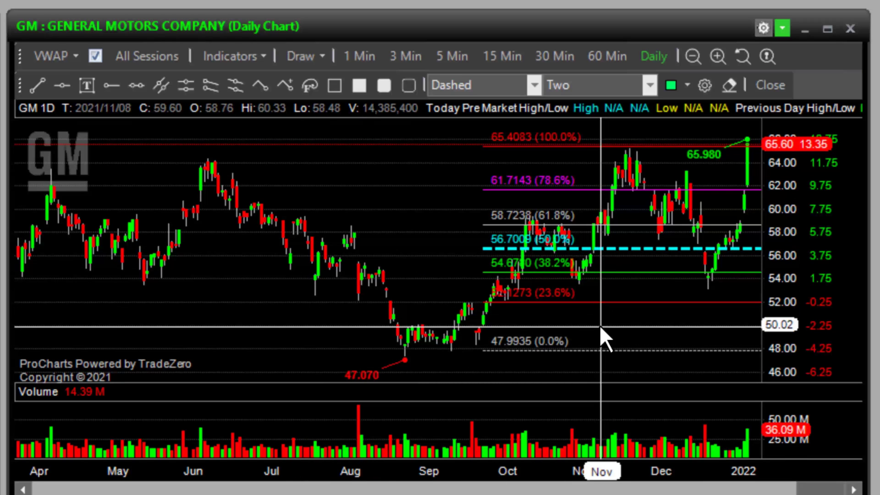
{"action": "mouse_move", "coordinate": [741, 163]}
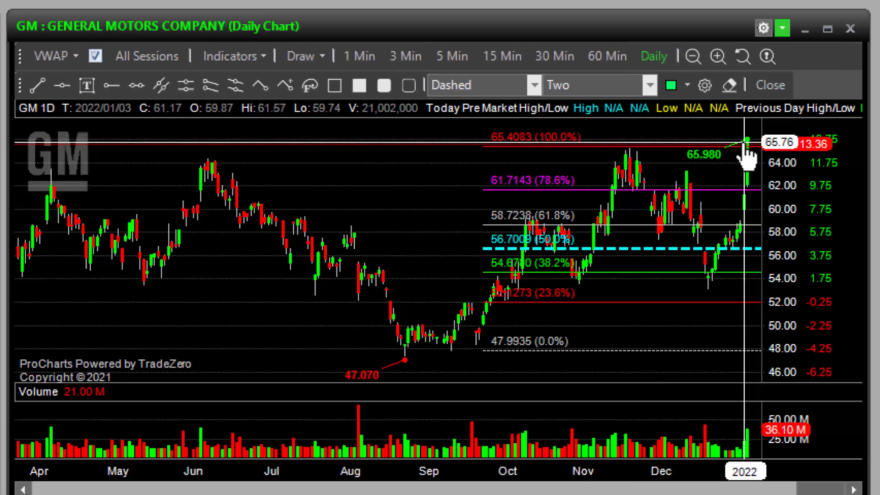
{"action": "mouse_move", "coordinate": [726, 294]}
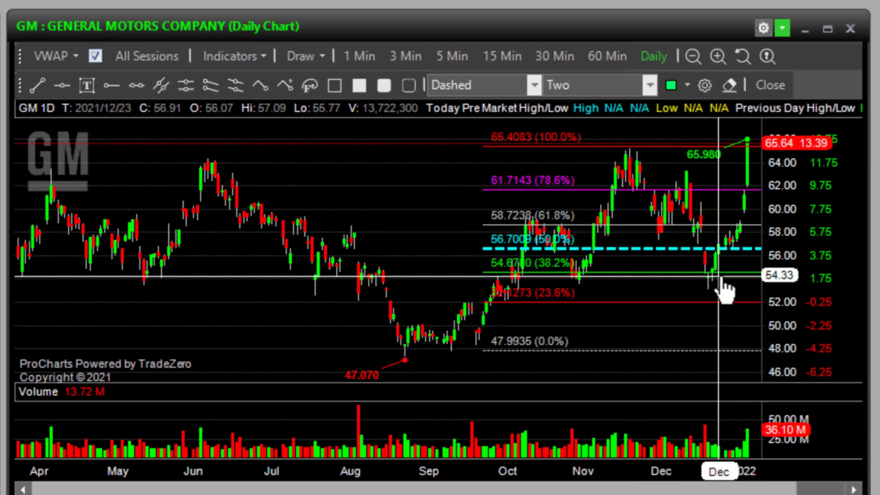
{"action": "mouse_move", "coordinate": [486, 357]}
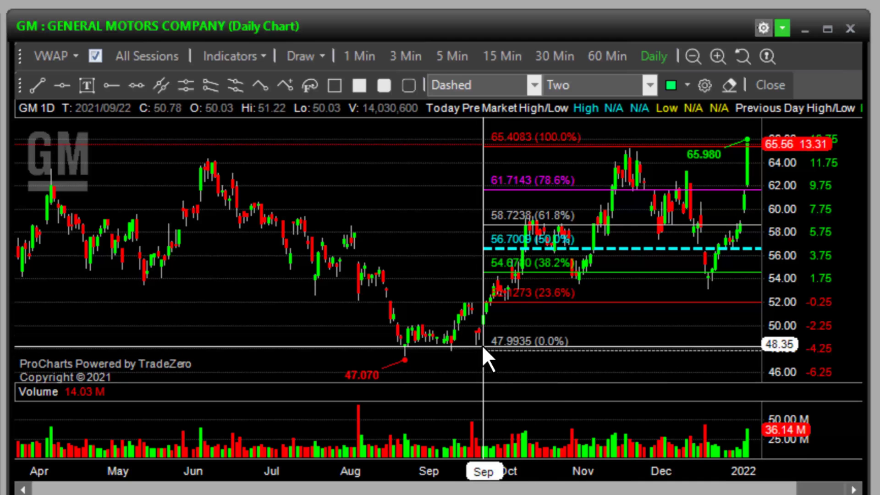
{"action": "mouse_move", "coordinate": [463, 264]}
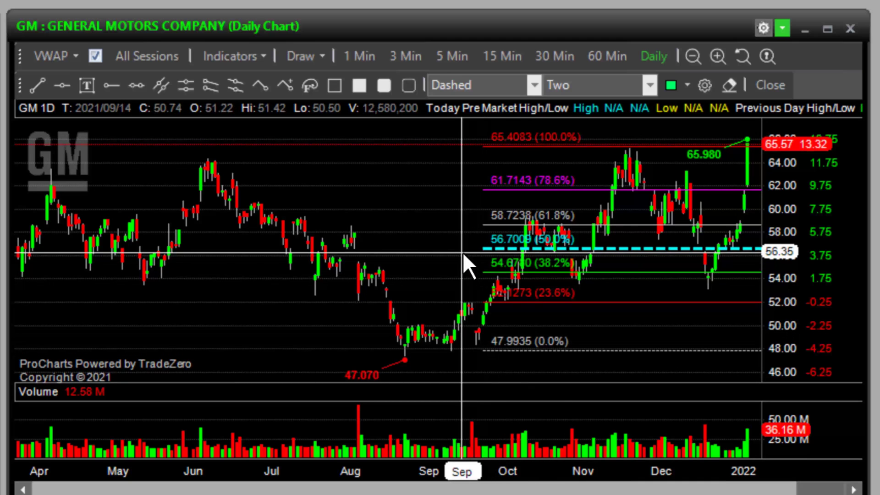
{"action": "mouse_move", "coordinate": [468, 253]}
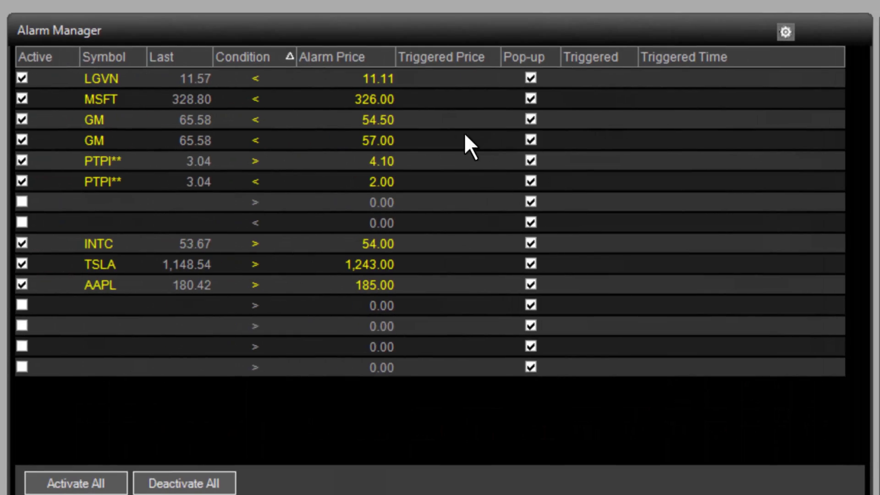
{"action": "mouse_move", "coordinate": [418, 151]}
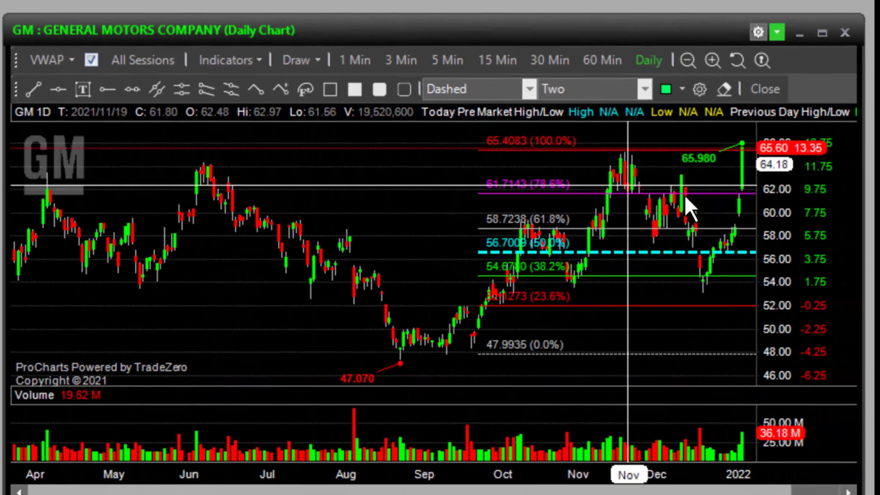
{"action": "mouse_move", "coordinate": [736, 151]}
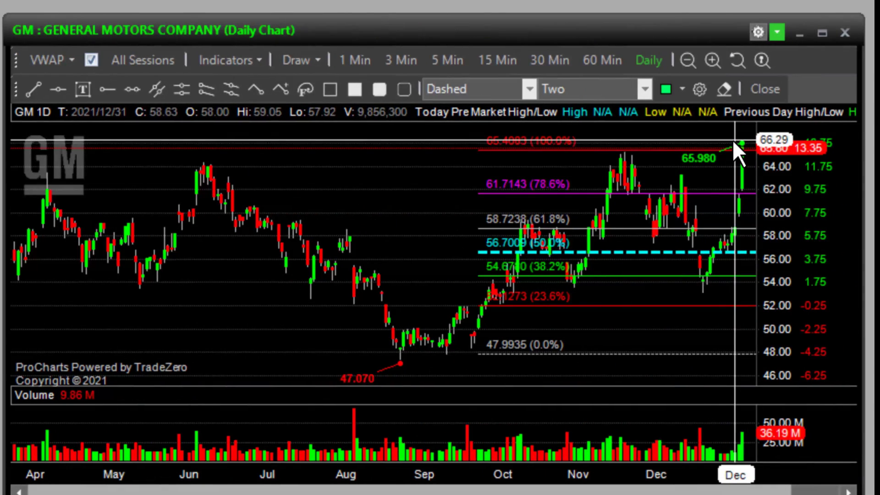
{"action": "mouse_move", "coordinate": [719, 151]}
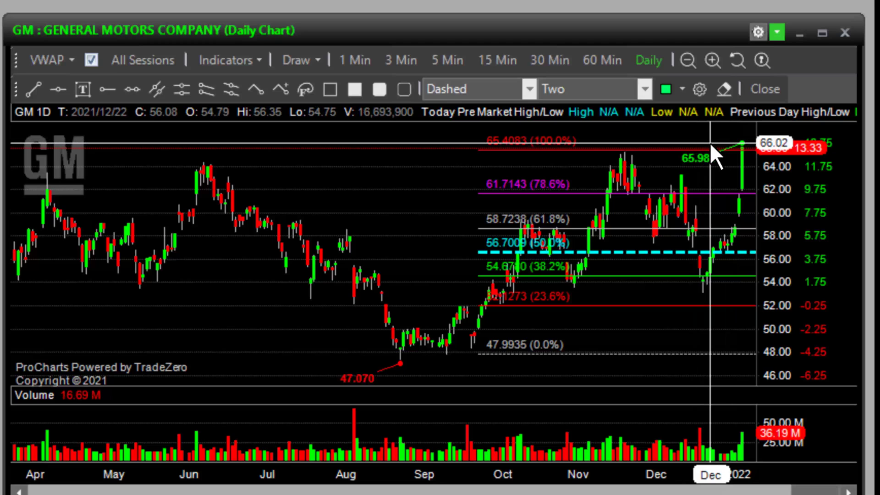
{"action": "mouse_move", "coordinate": [718, 208]}
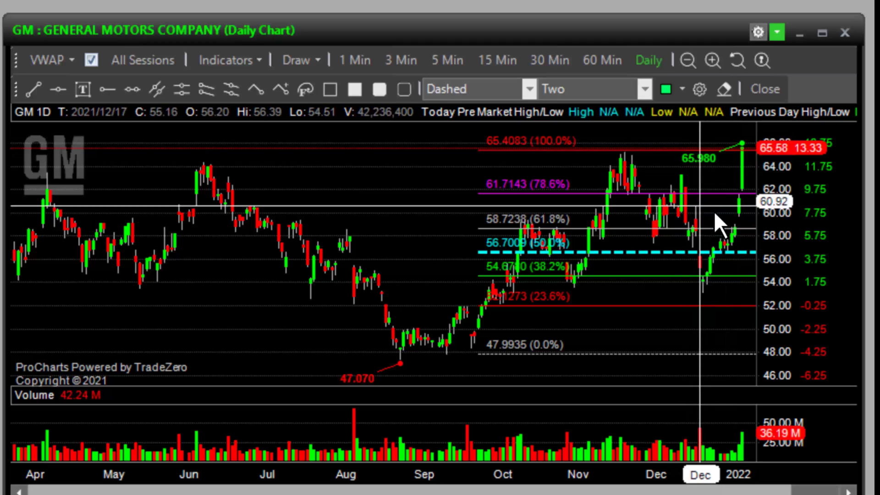
{"action": "mouse_move", "coordinate": [724, 222]}
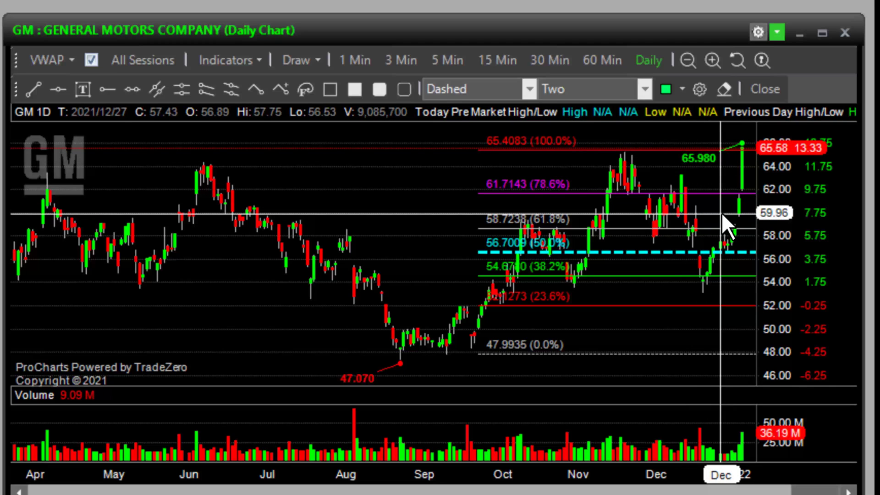
{"action": "mouse_move", "coordinate": [600, 228]}
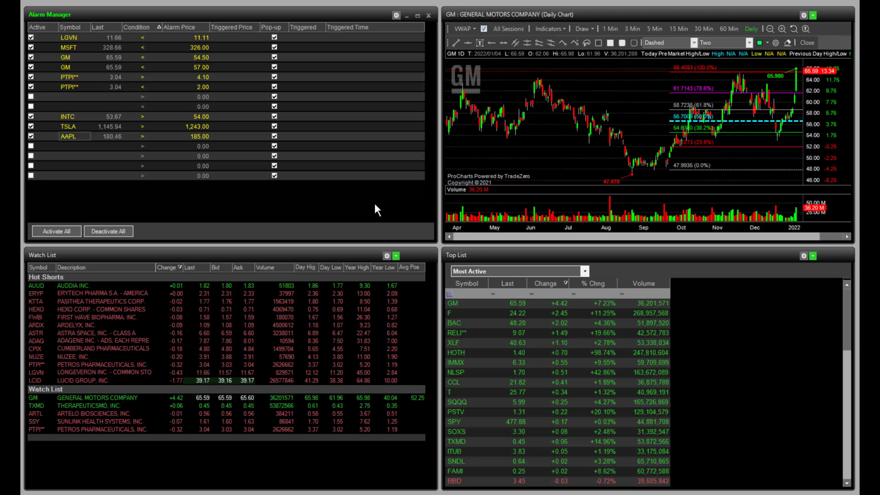
{"action": "mouse_move", "coordinate": [486, 163]}
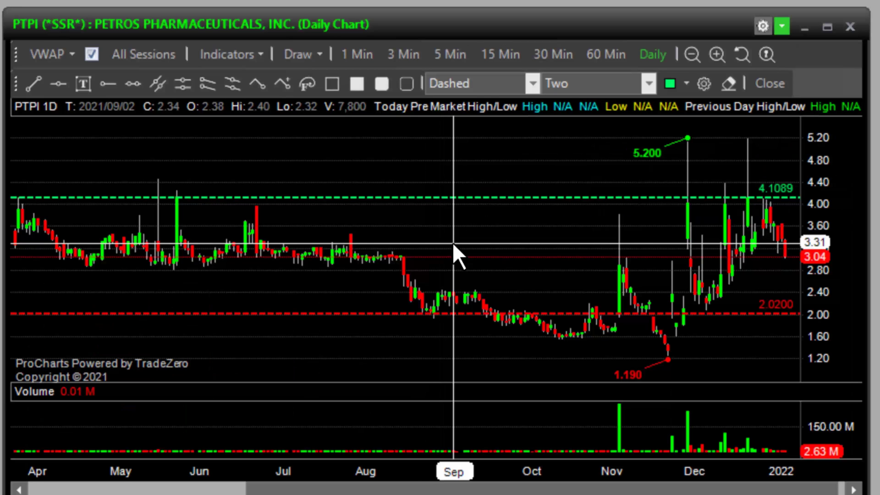
{"action": "mouse_move", "coordinate": [132, 211]}
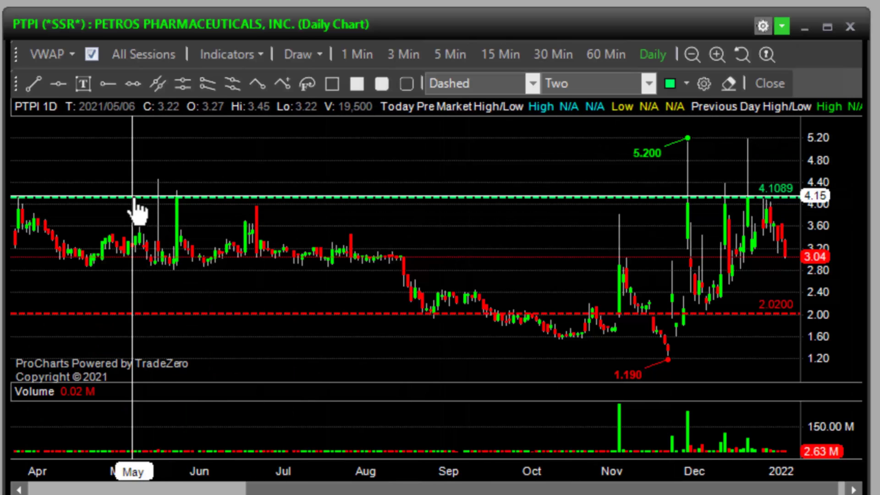
{"action": "mouse_move", "coordinate": [118, 198]}
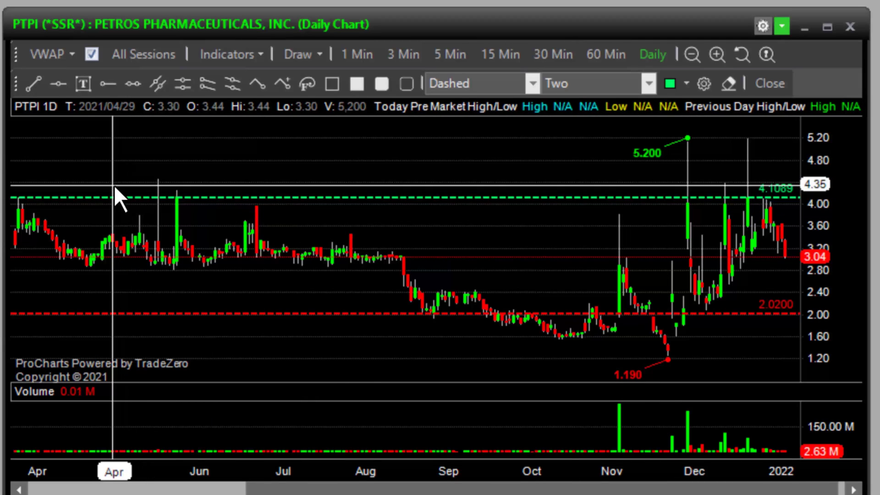
{"action": "mouse_move", "coordinate": [538, 196]}
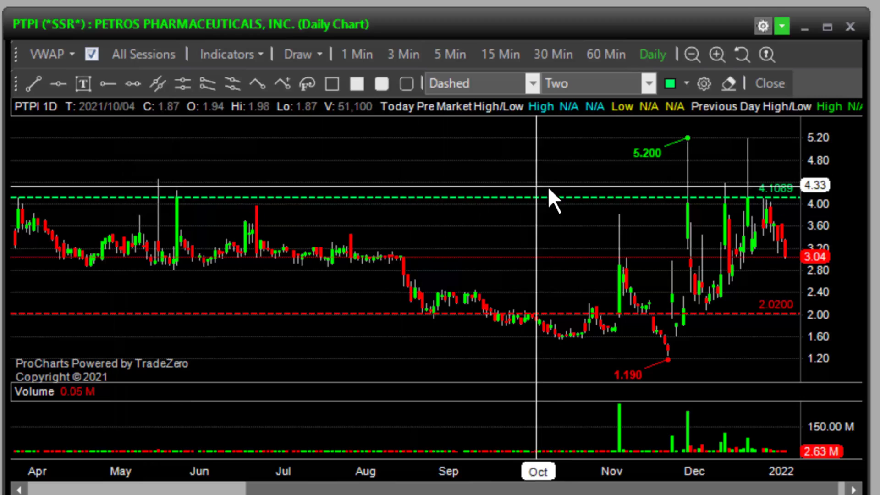
{"action": "mouse_move", "coordinate": [638, 212]}
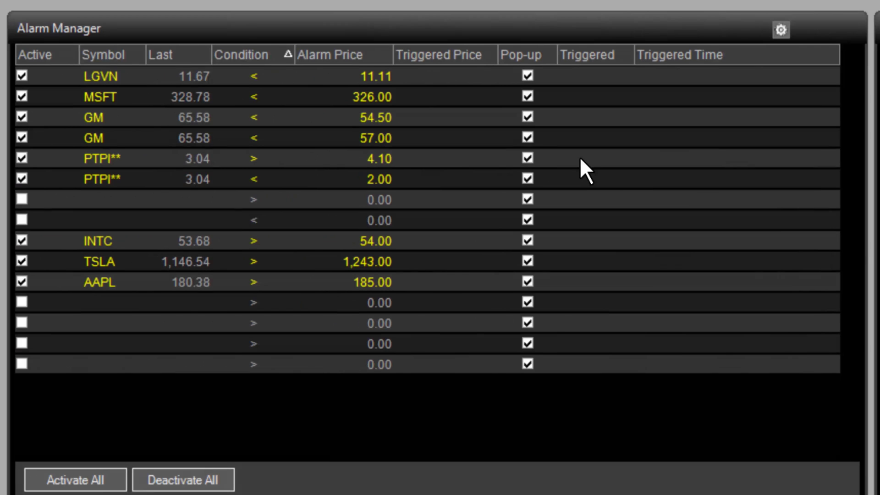
{"action": "mouse_move", "coordinate": [578, 202]}
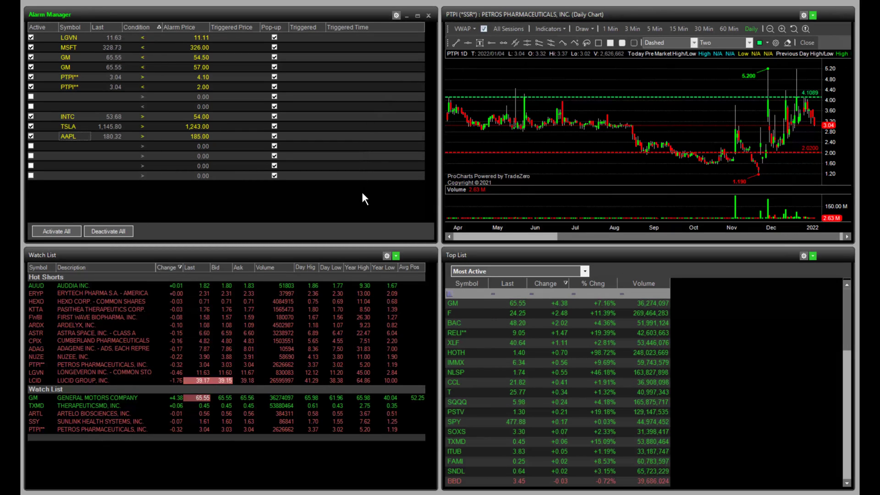
{"action": "mouse_move", "coordinate": [540, 165]}
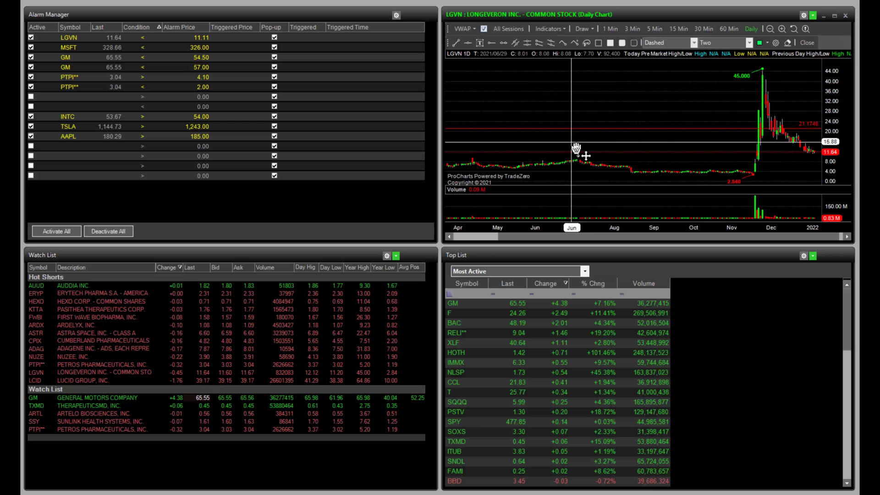
{"action": "mouse_move", "coordinate": [646, 69]}
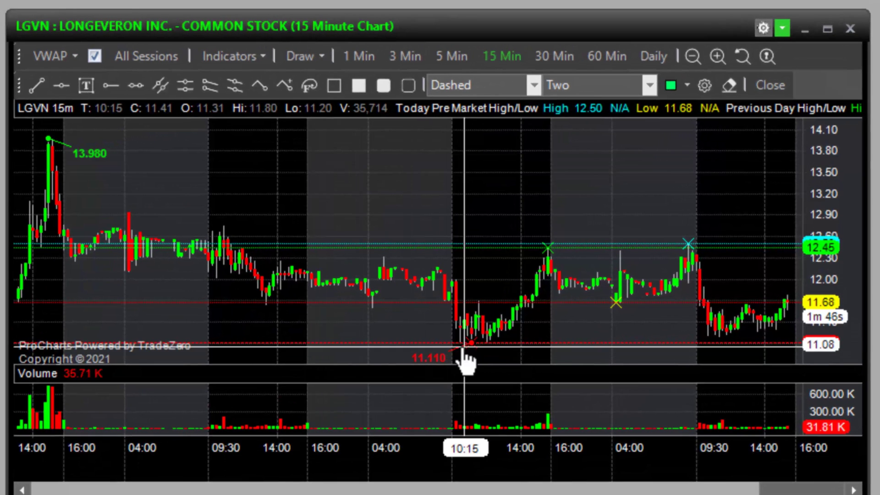
{"action": "mouse_move", "coordinate": [566, 346]}
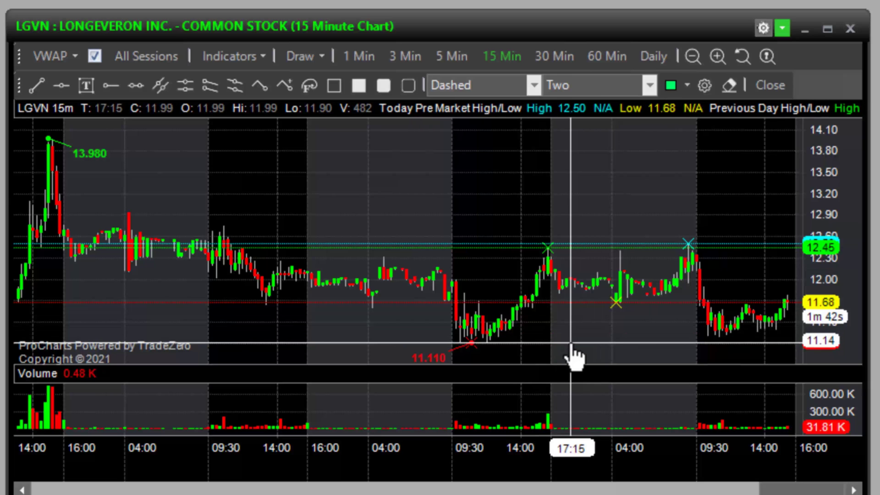
{"action": "mouse_move", "coordinate": [402, 188]}
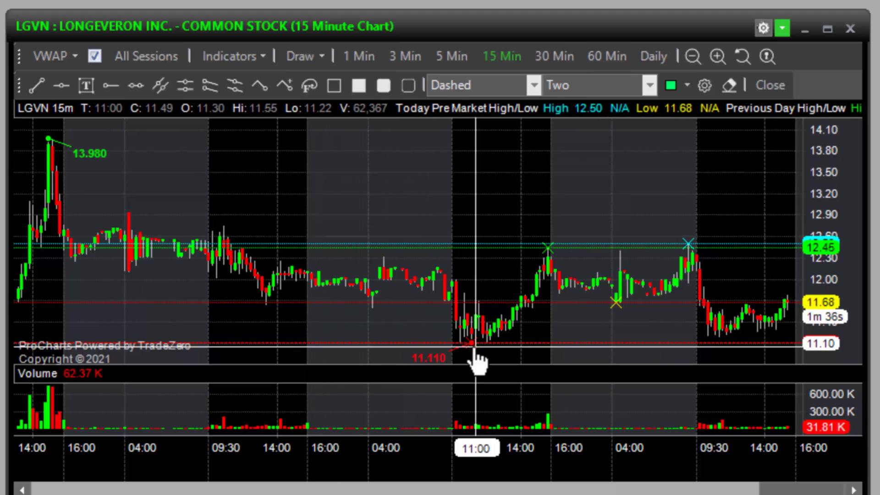
{"action": "mouse_move", "coordinate": [473, 357]}
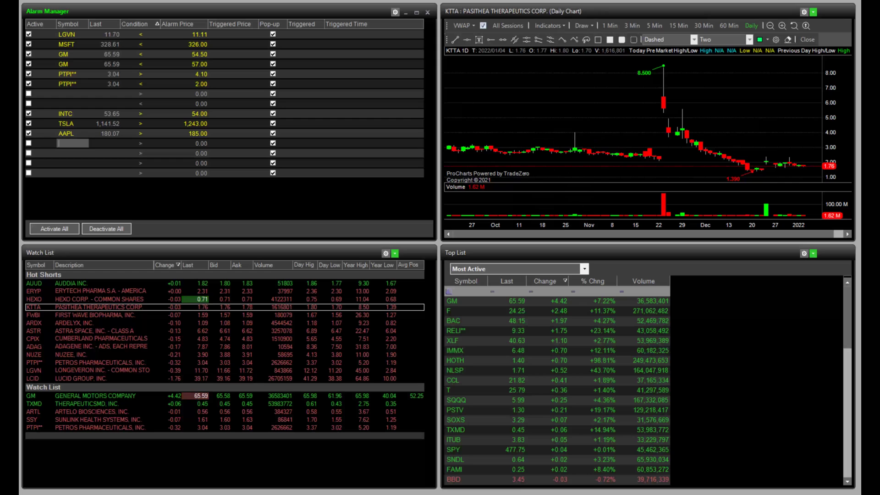
Step: Enter KTTA as the symbol in an empty Alarm Manager row
{"action": "type", "text": "KTTA"}
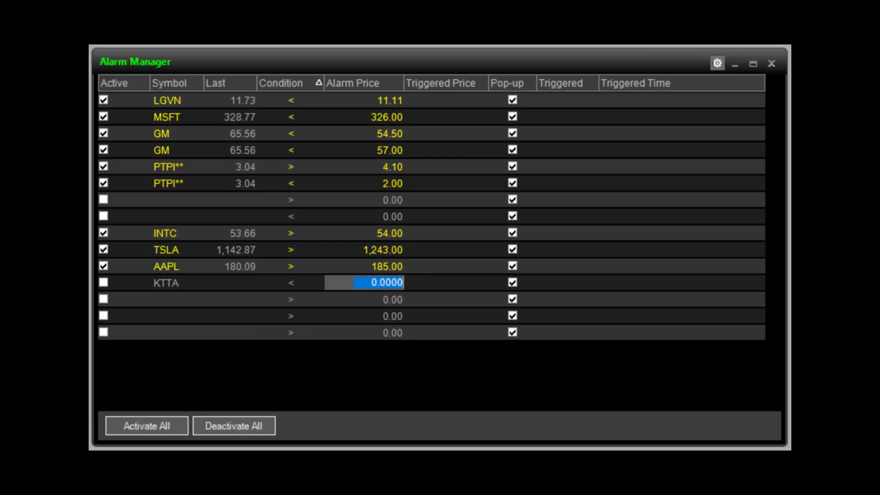
Step: Set the KTTA alarm price to 1.74 and mark the alert active
{"action": "type", "text": "1.74"}
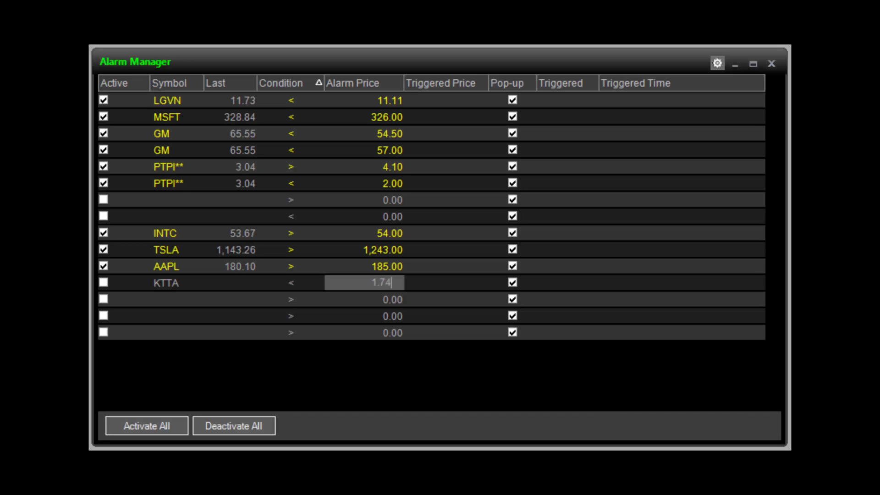
{"action": "left_click", "coordinate": [102, 282]}
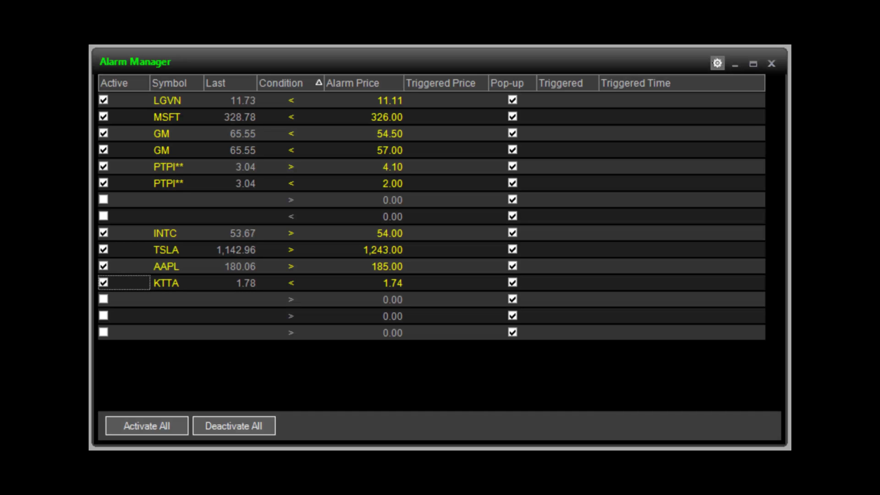